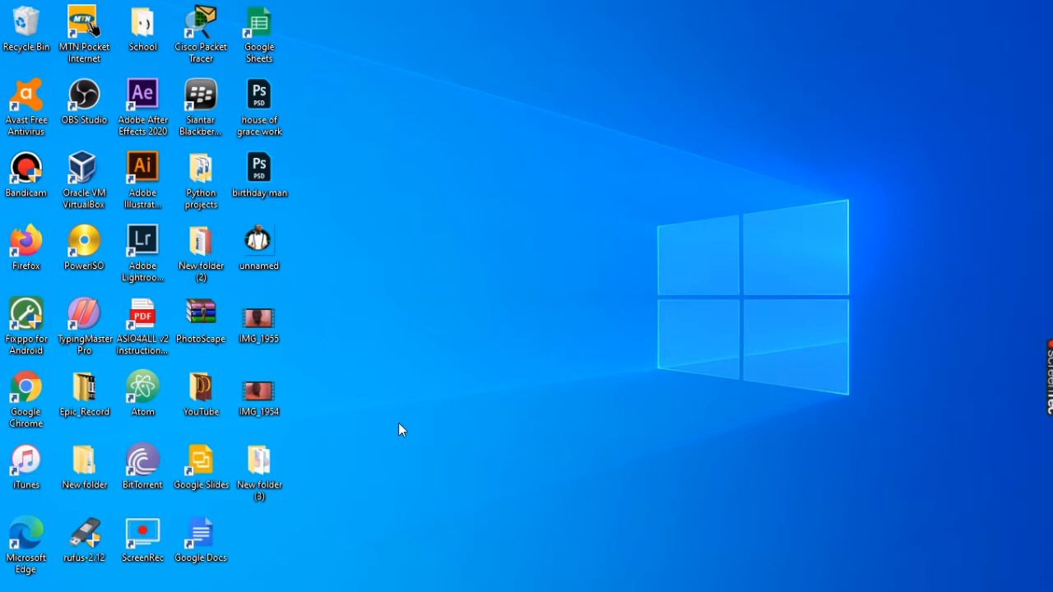
mouse_move(739, 413)
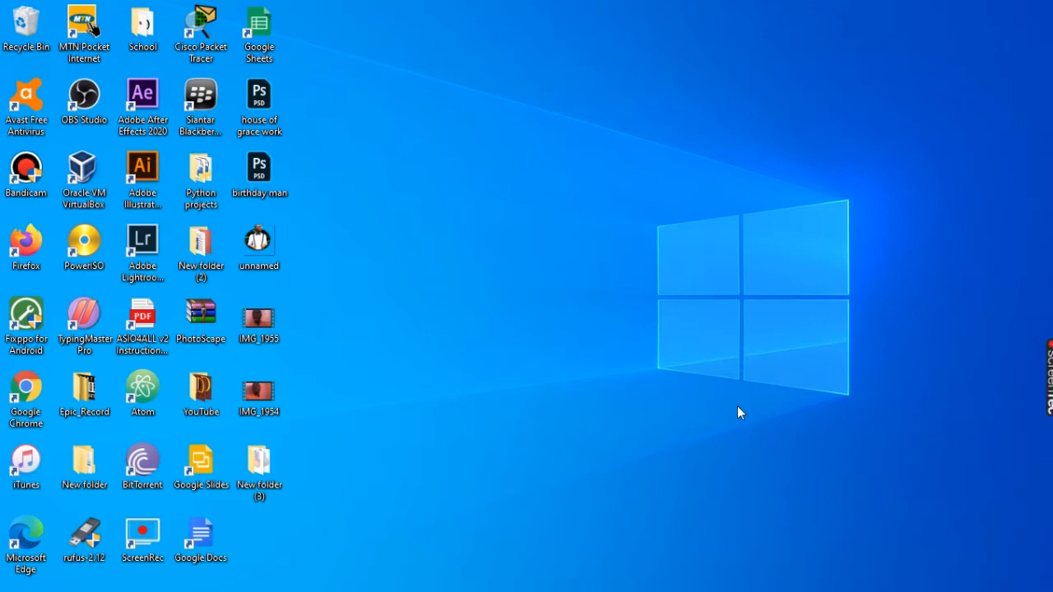
mouse_move(442, 291)
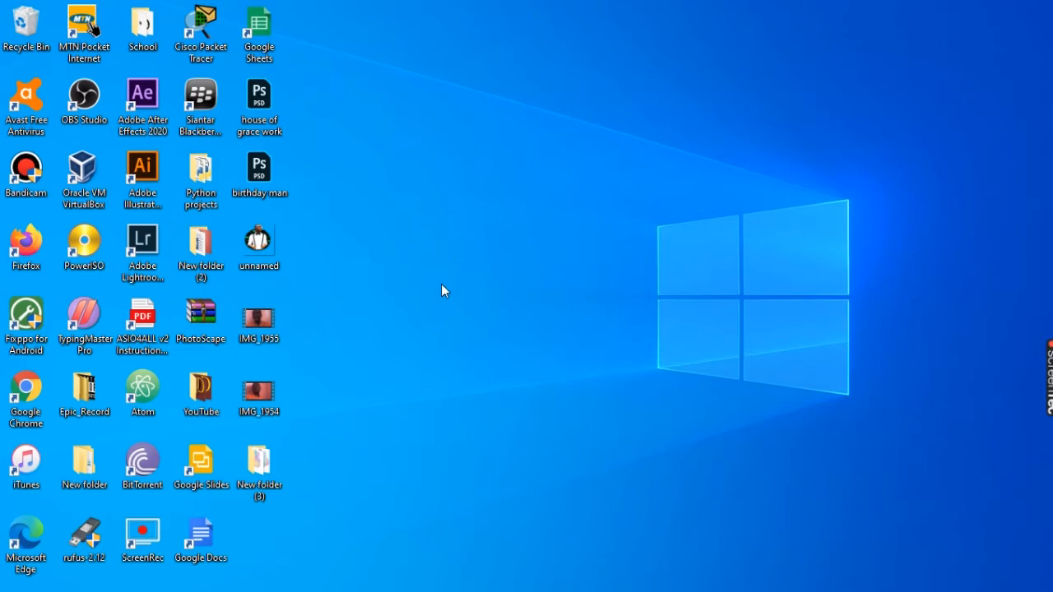
mouse_move(436, 238)
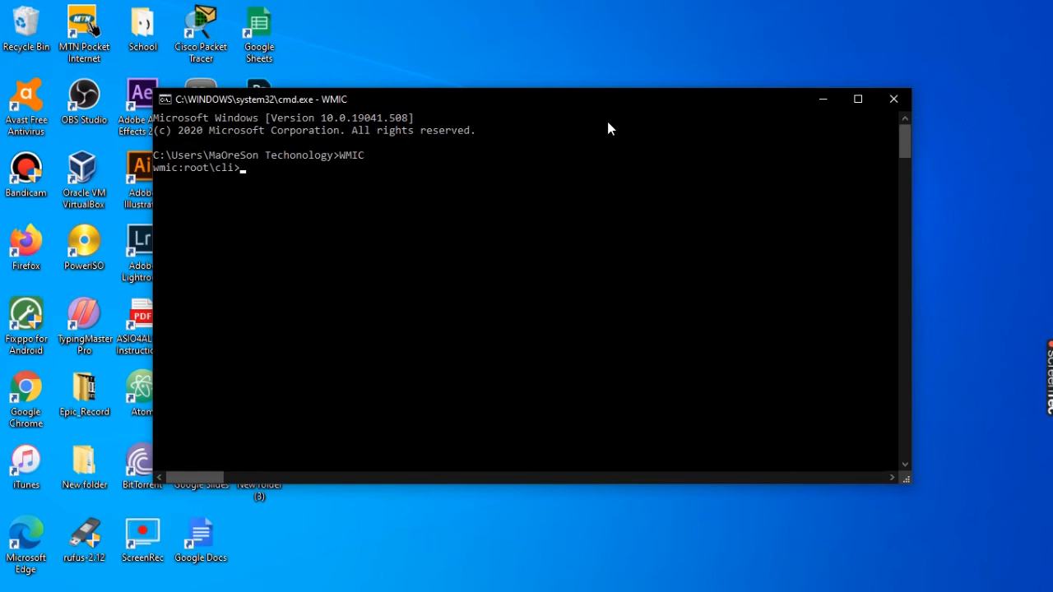
- Run DISKDRIVE GET STATUS at the wmic prompt to show drive status OK
text(DISKDRIVE)
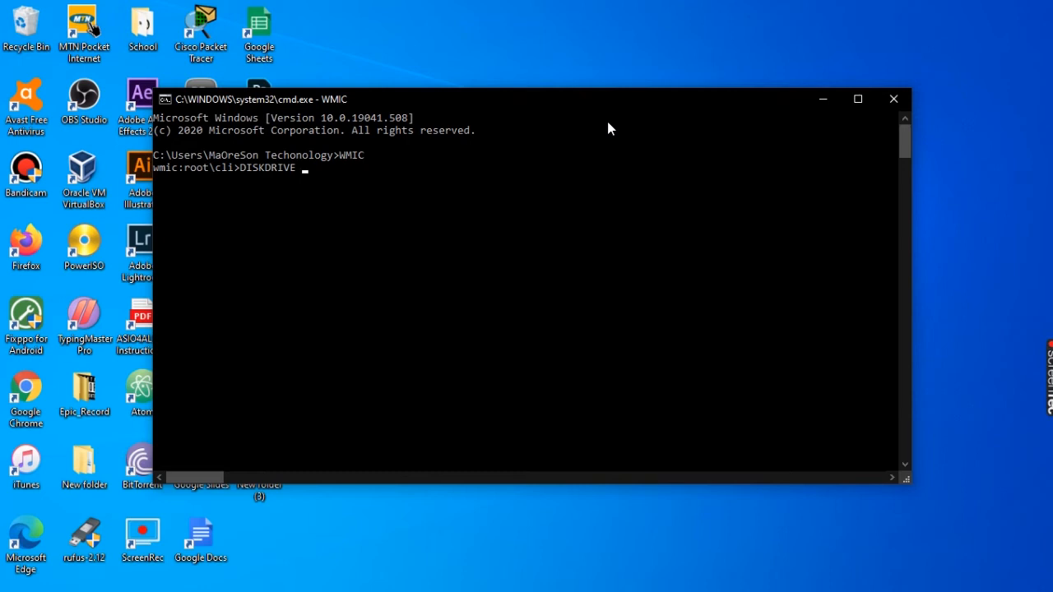
text(GET STATUS)
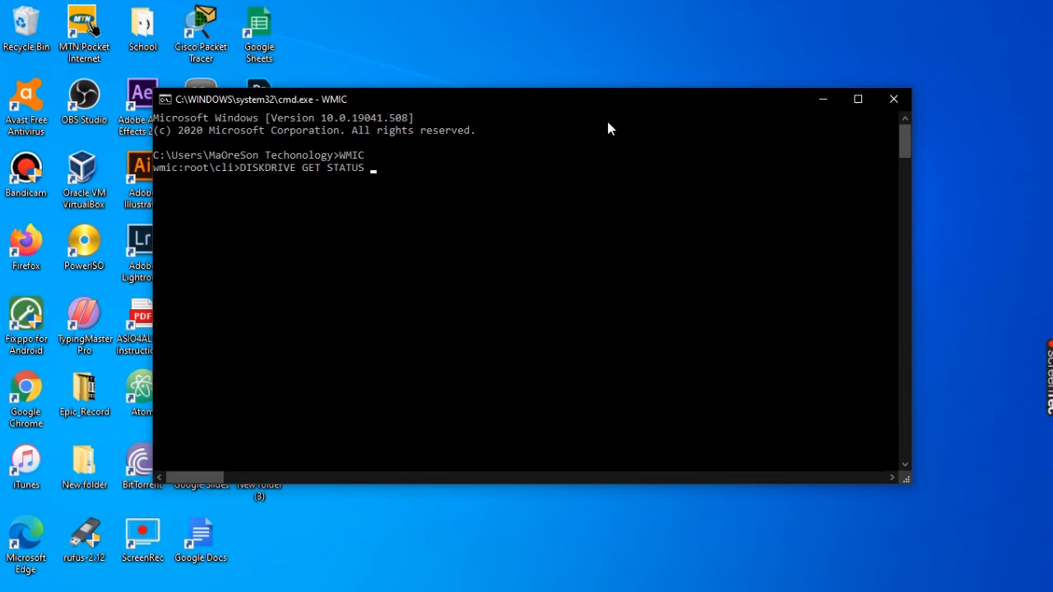
key(Return)
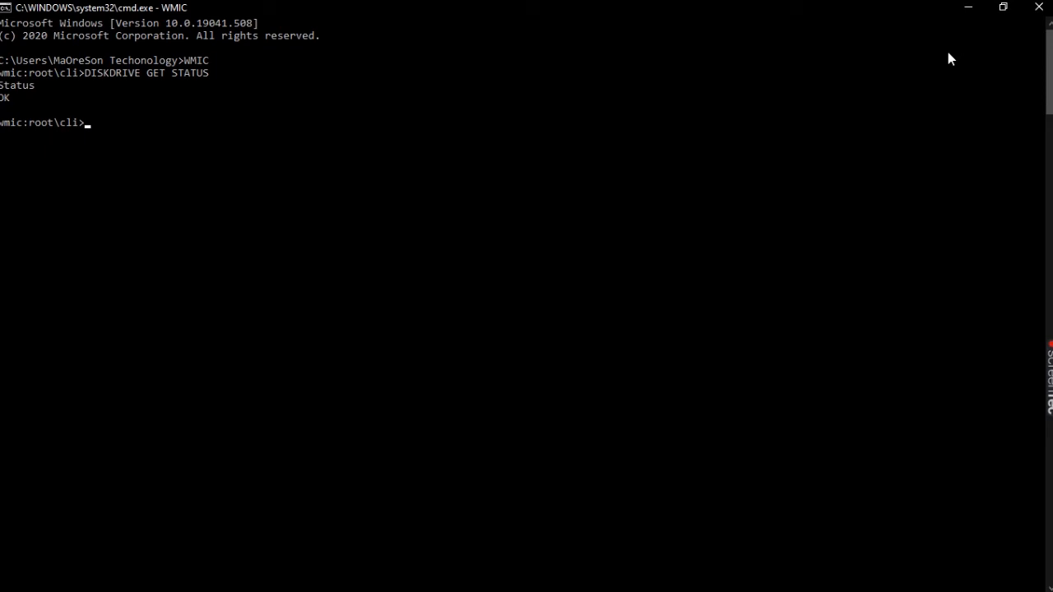
click(1003, 7)
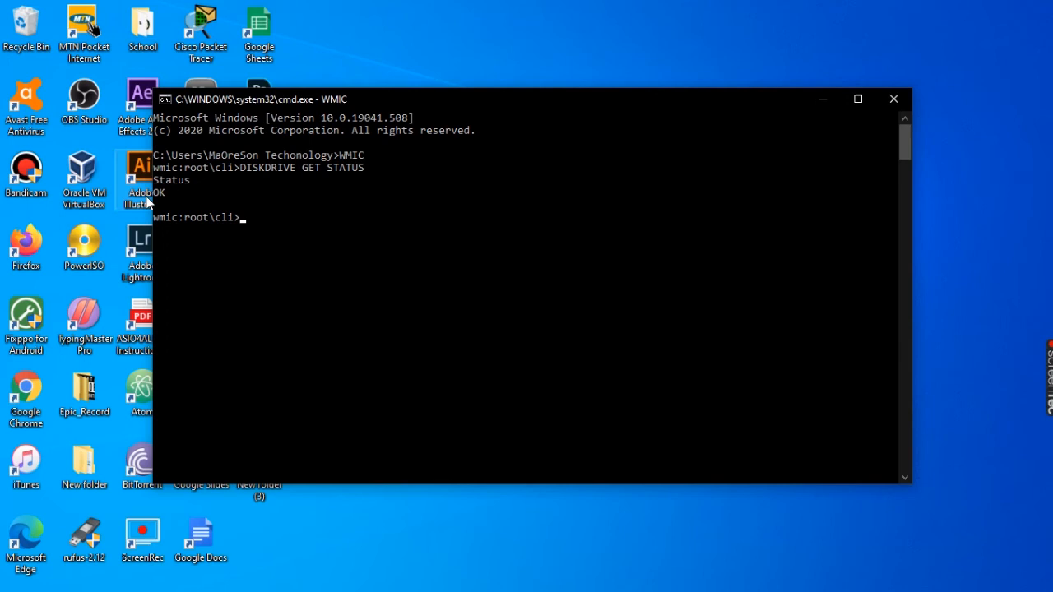
mouse_move(368, 189)
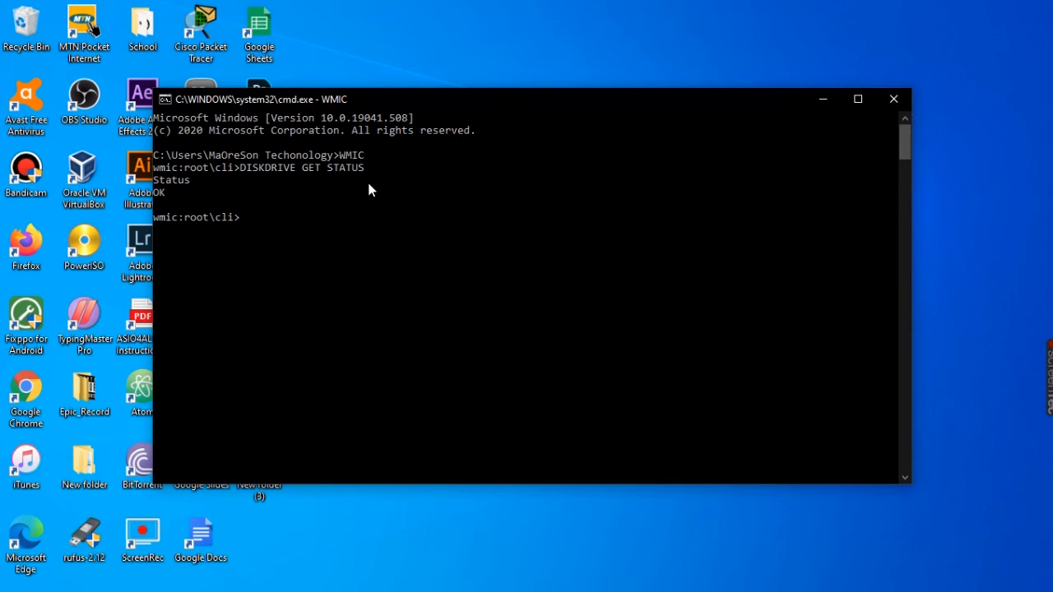
mouse_move(299, 197)
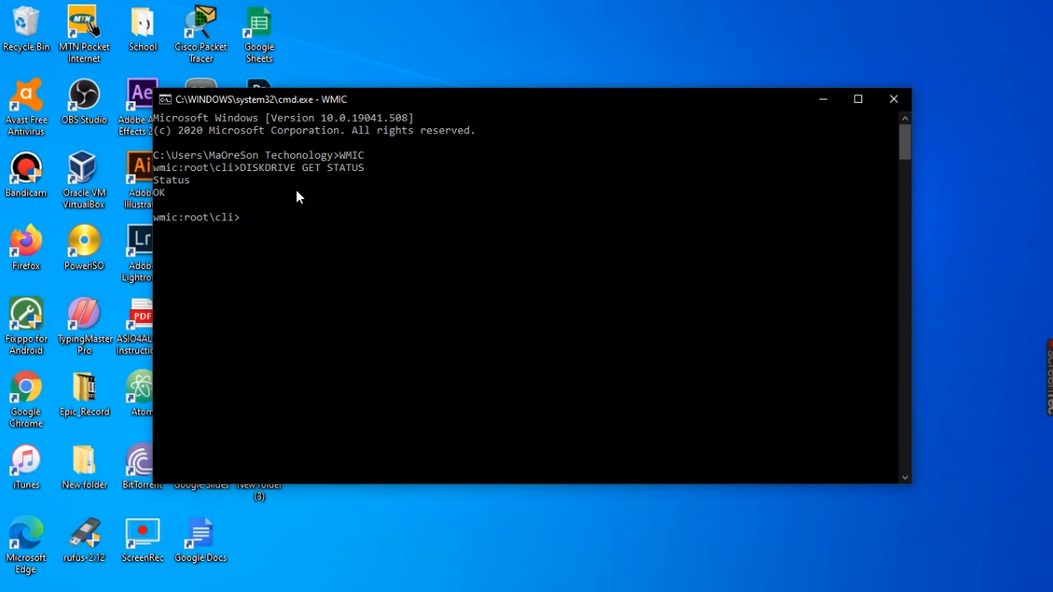
mouse_move(243, 193)
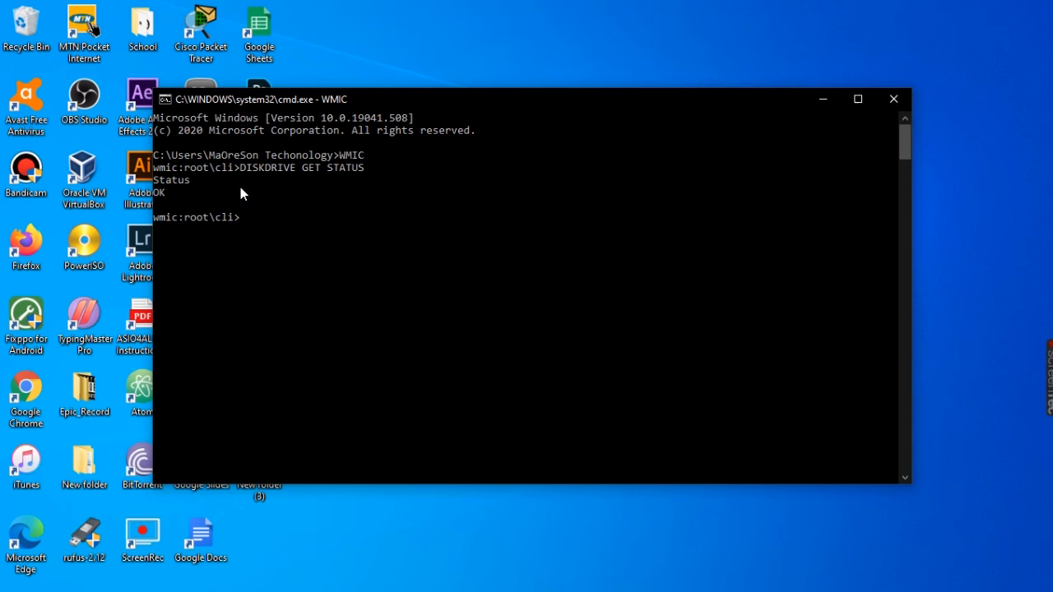
mouse_move(297, 263)
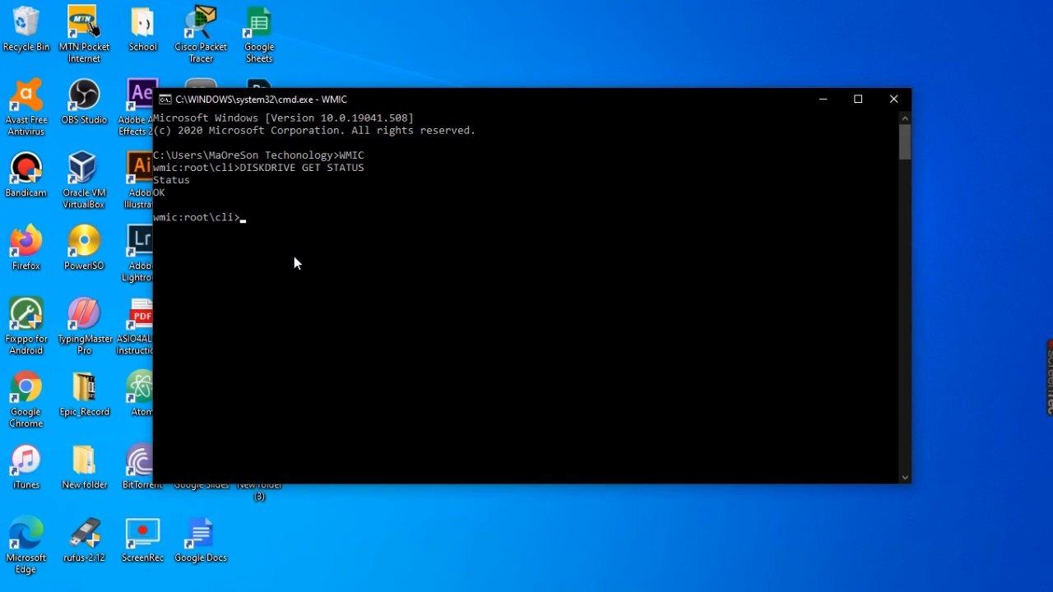
mouse_move(492, 273)
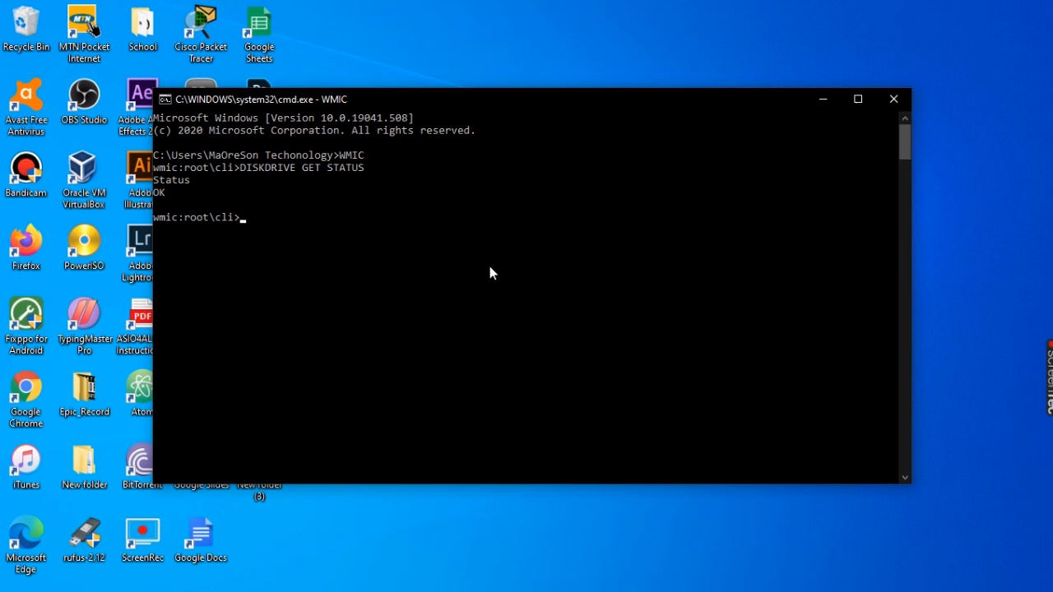
mouse_move(486, 266)
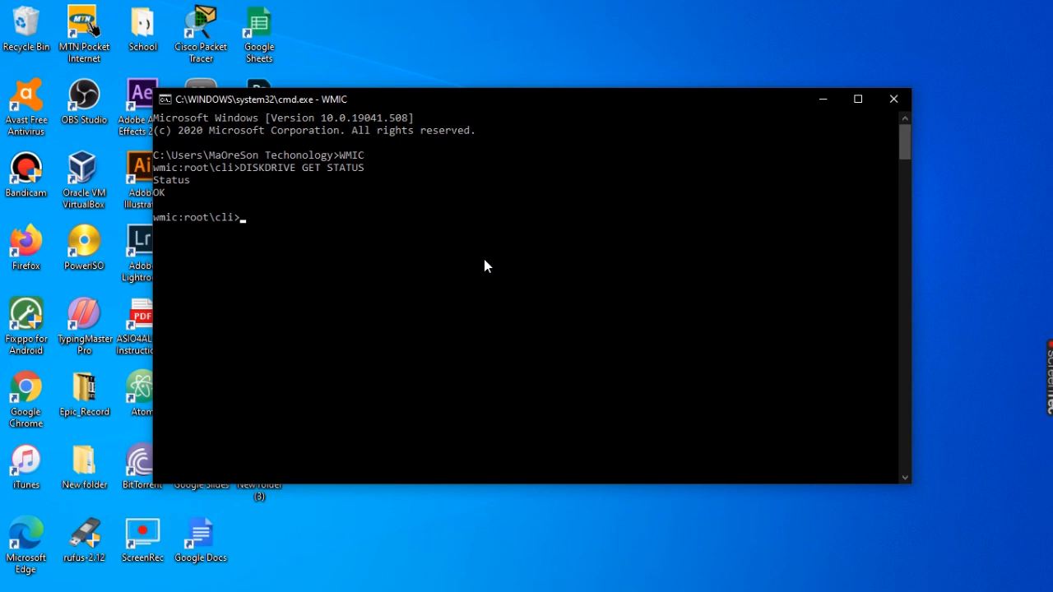